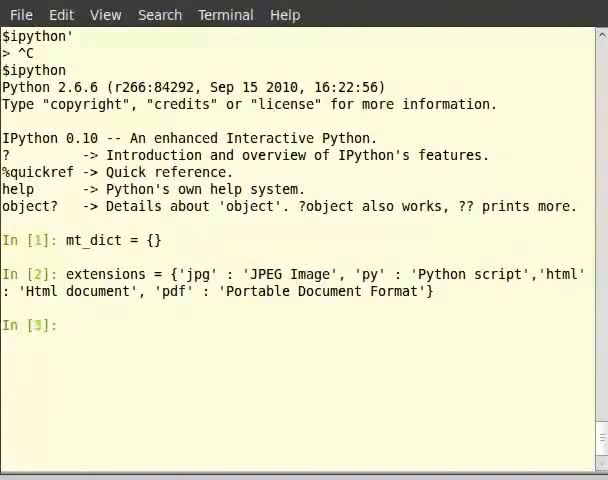
type("extensions['cpp'] = 'C++ source code")
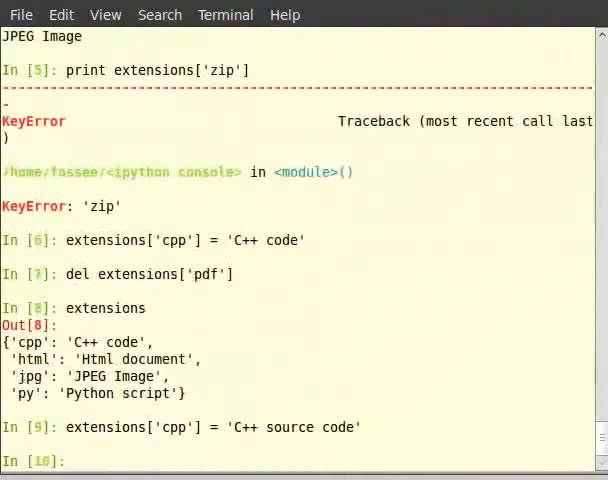
type("extensions")
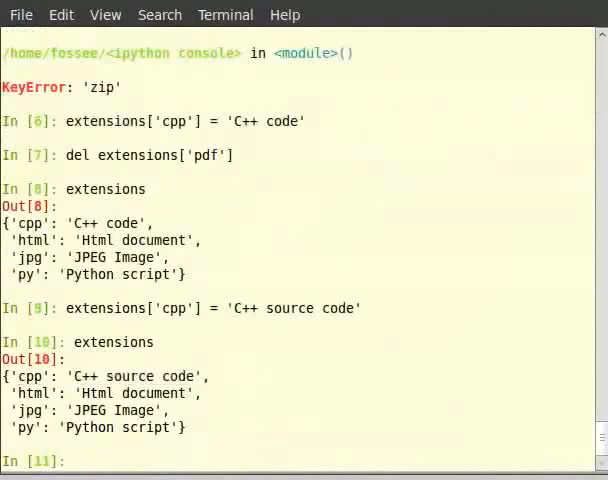
type("'py' in extensions")
type("'odt' in extensions")
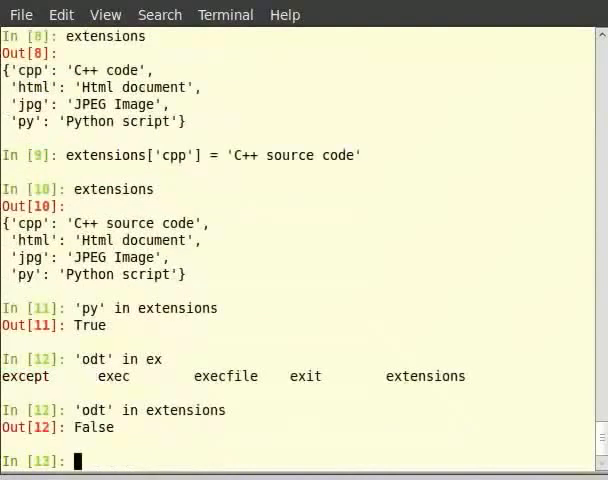
type("fo")
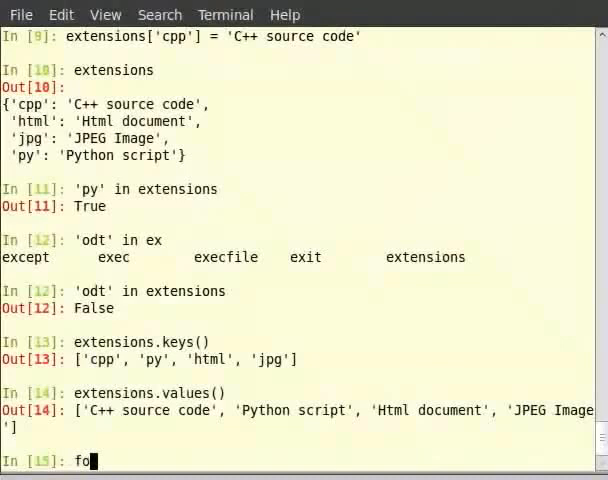